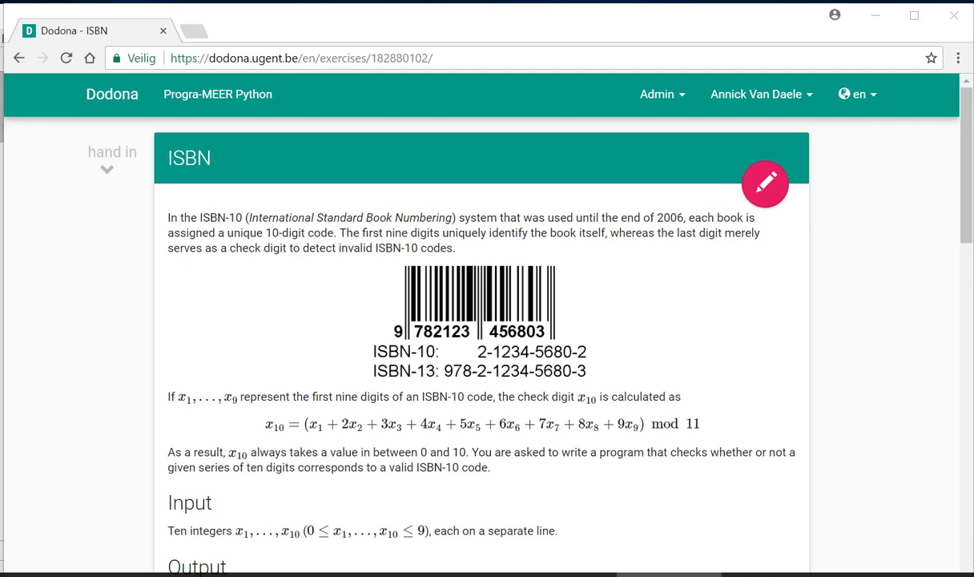
Scroll ISBN.py down to the x9 input line to add a blank line after it.
scroll("down", 3)
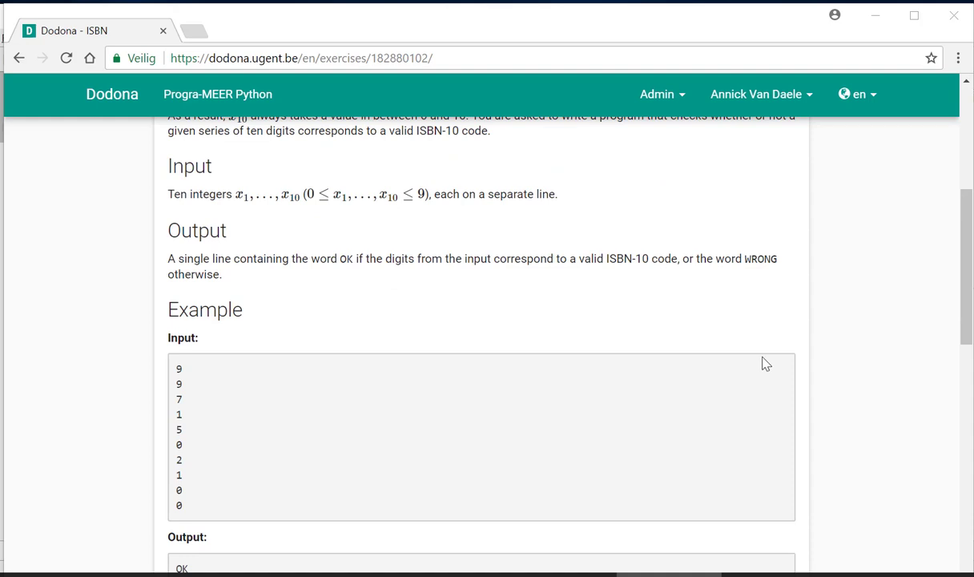
mouse_move(414, 279)
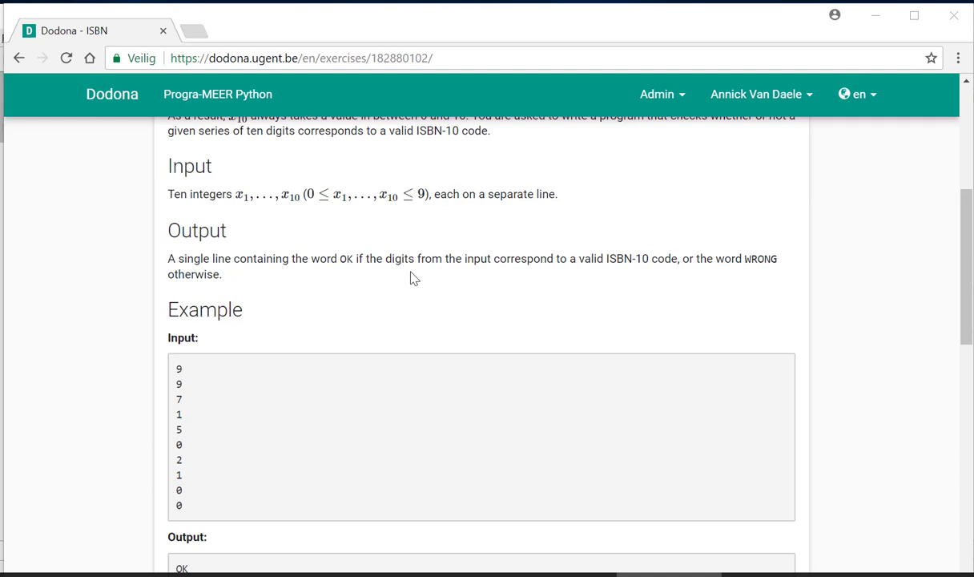
scroll("down", 3)
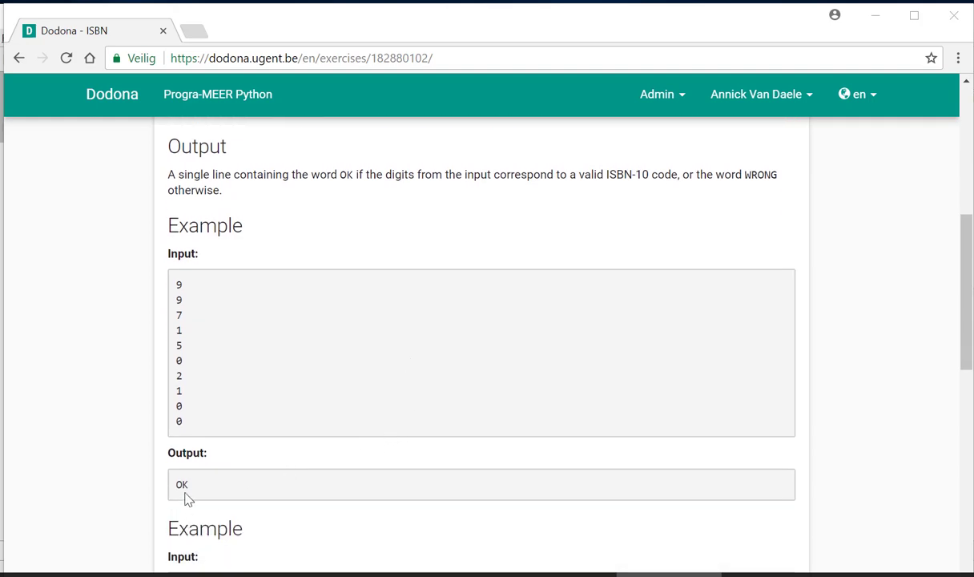
mouse_move(201, 489)
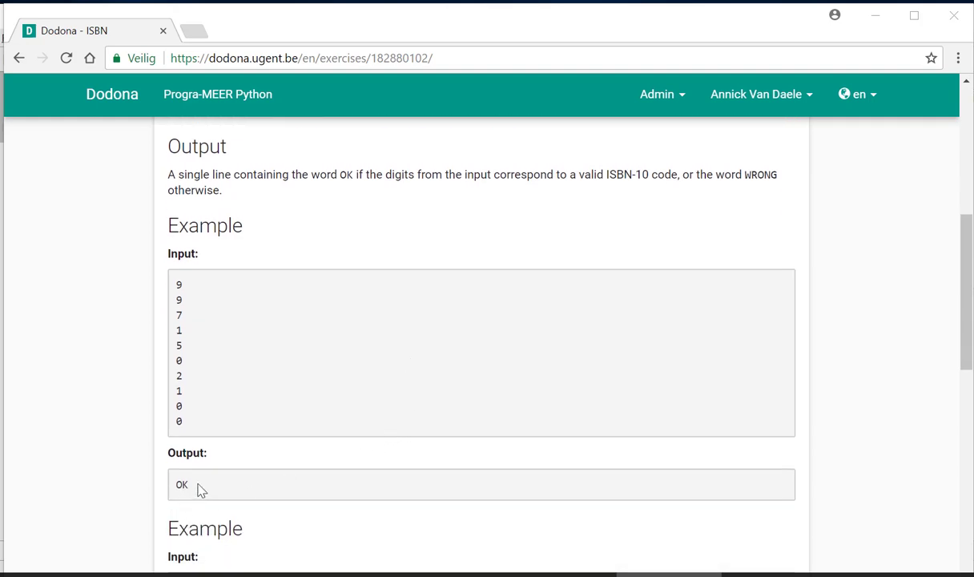
scroll("down", 3)
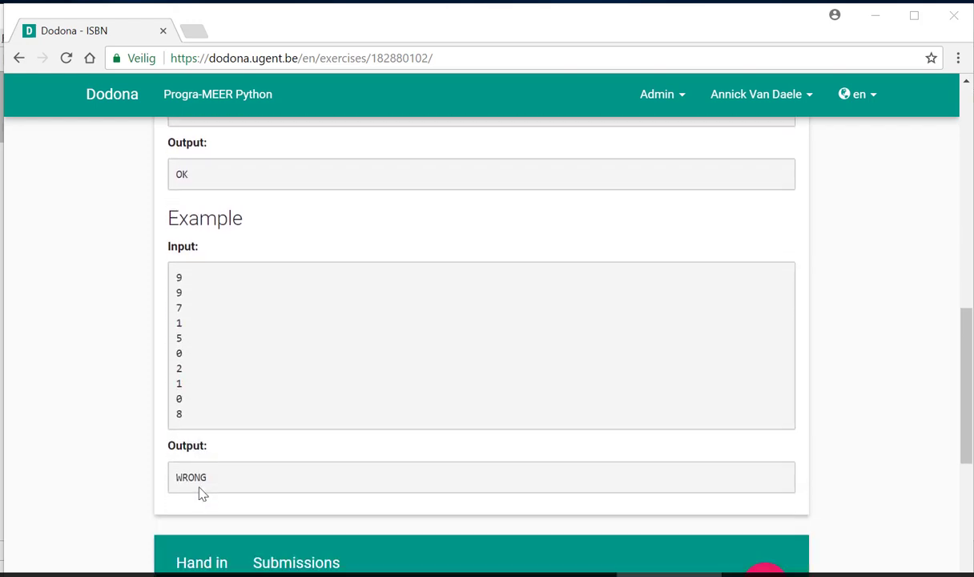
scroll("down", 3)
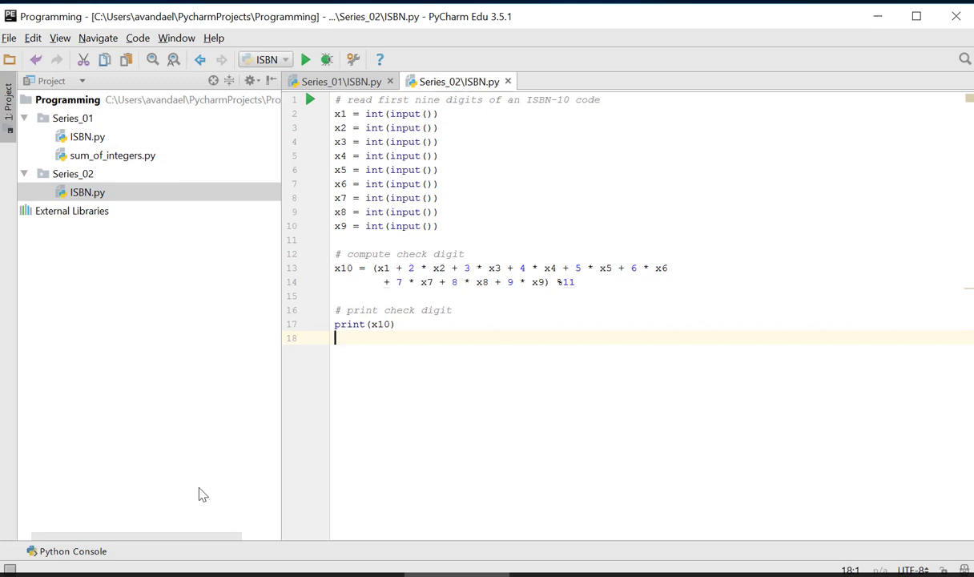
mouse_move(191, 478)
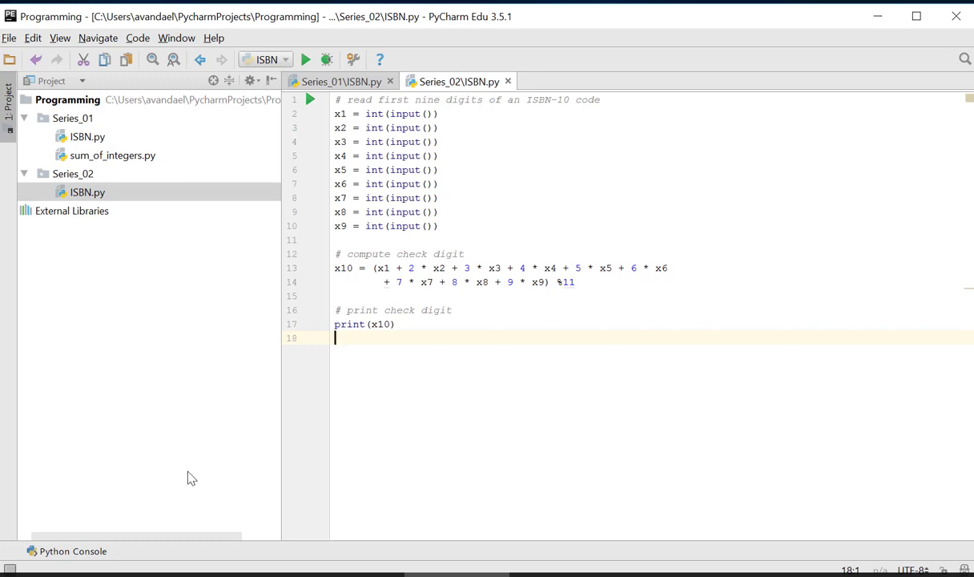
mouse_move(80, 425)
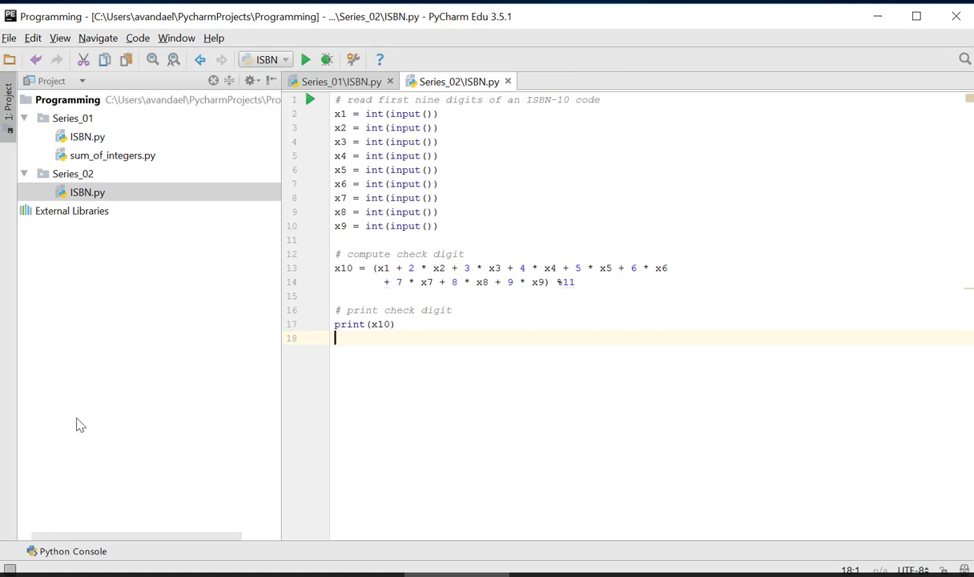
mouse_move(352, 240)
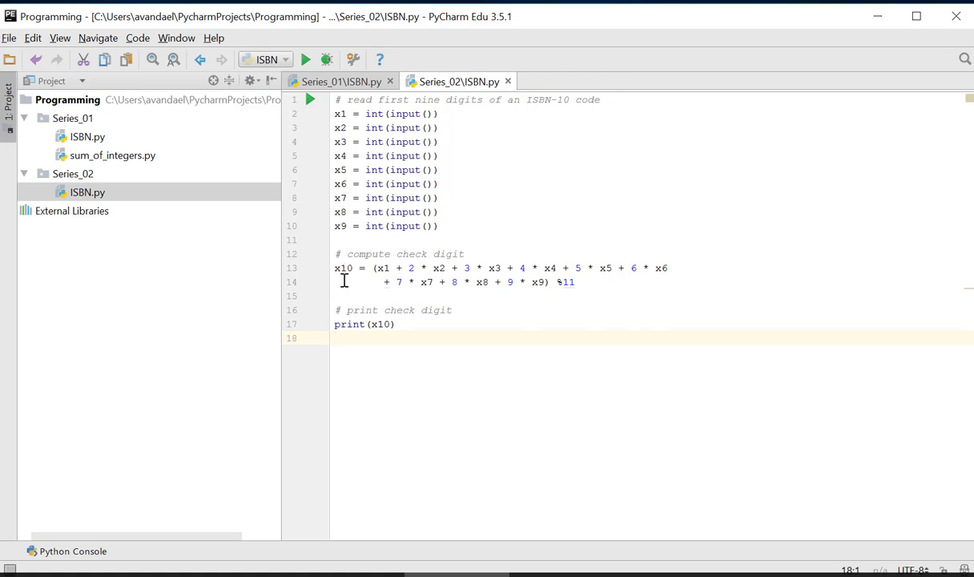
mouse_move(355, 346)
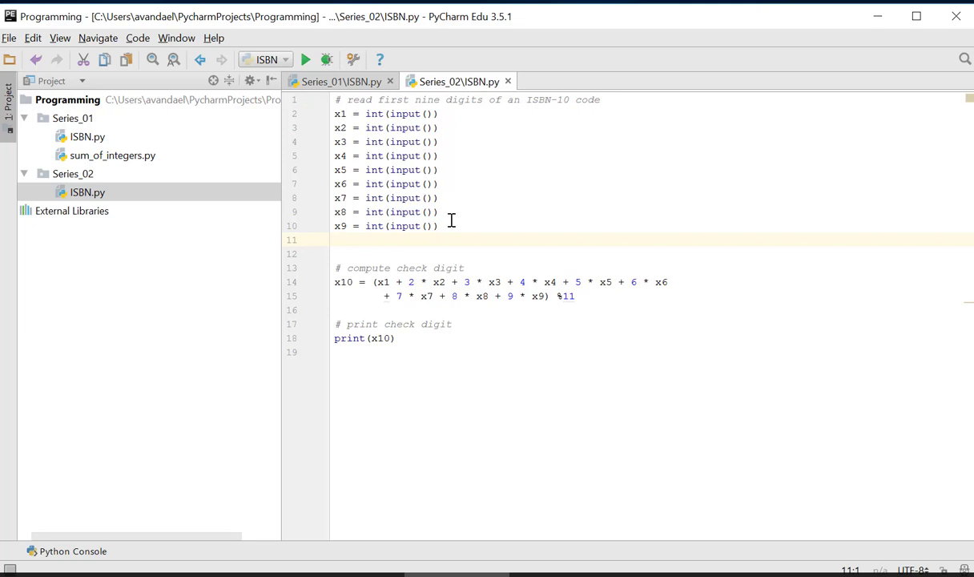
Add x10 = int(input()) on the blank line and rename the computed x10 to checkdigit.
left_click(336, 239)
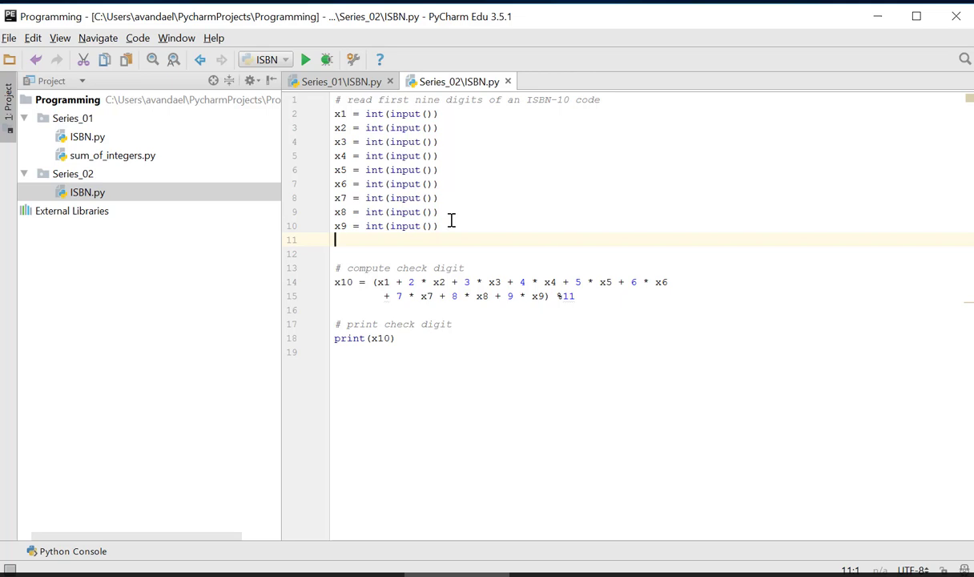
type("x10 = int(input(")
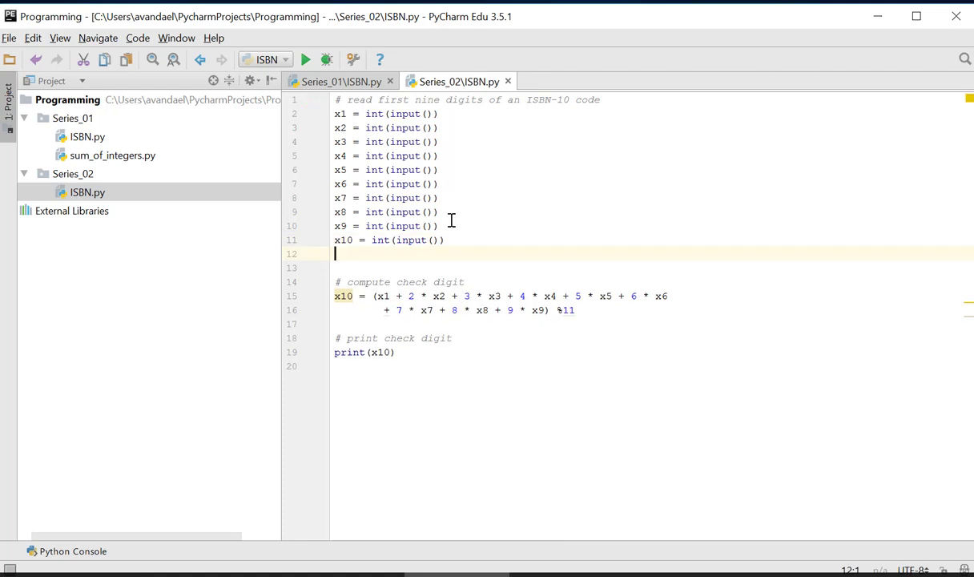
mouse_move(512, 340)
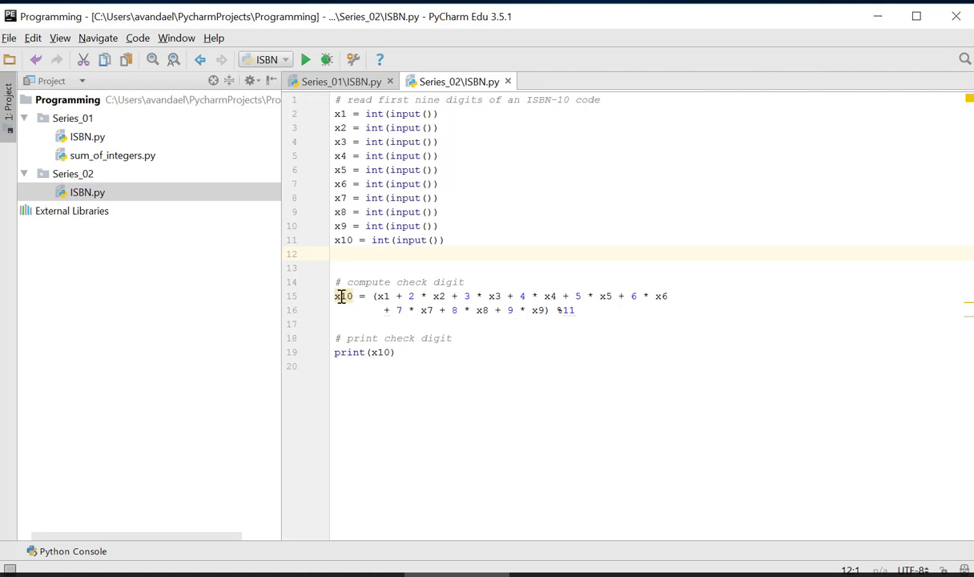
type("checkdigit")
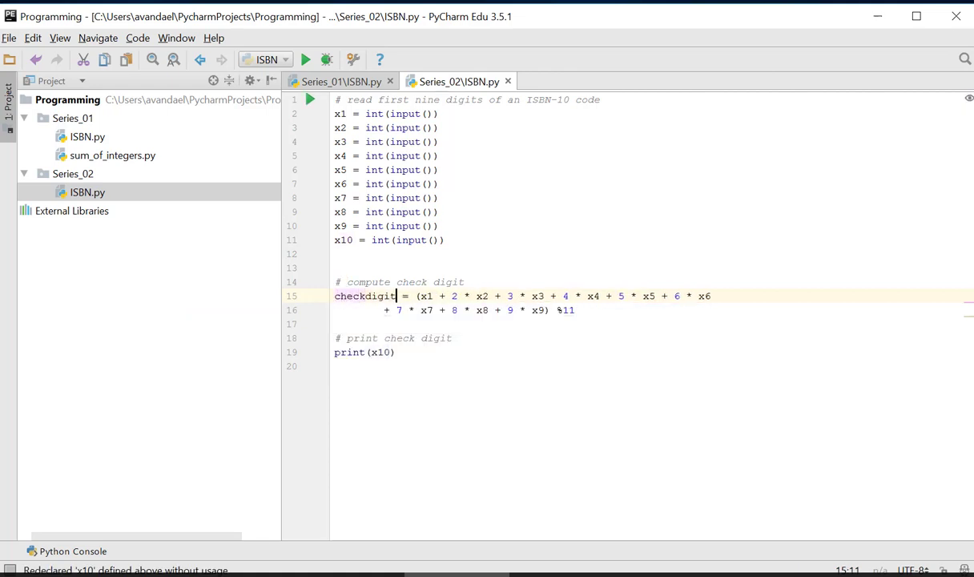
mouse_move(366, 296)
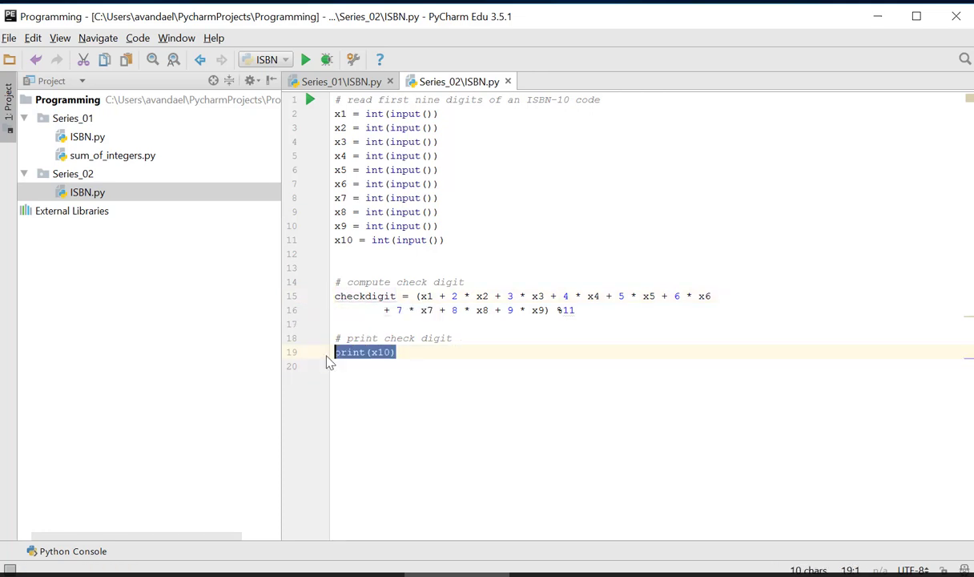
Replace the final print with if x10 == checkdigit: print('OK') else: print('WRONG').
key("Delete")
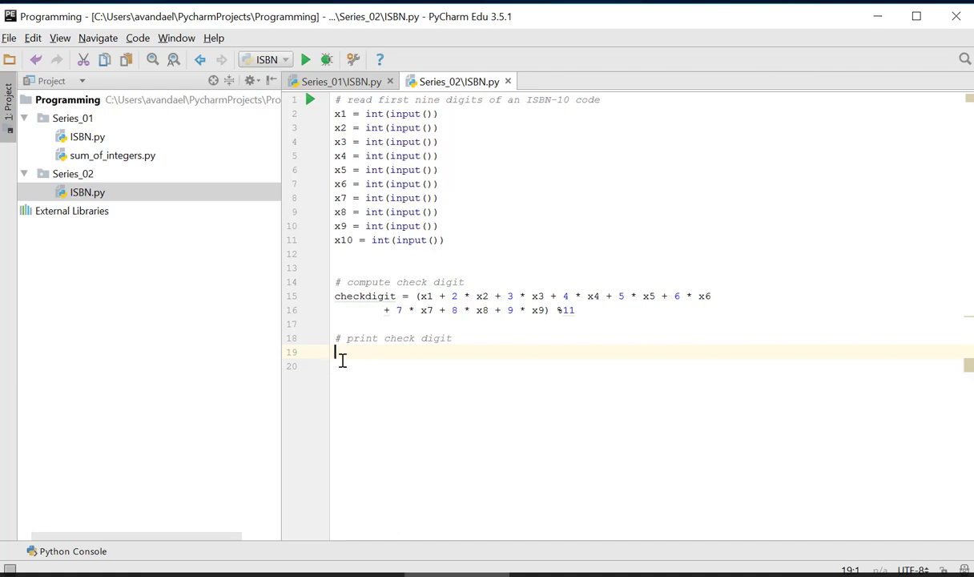
type("if x10 == checkdigit:")
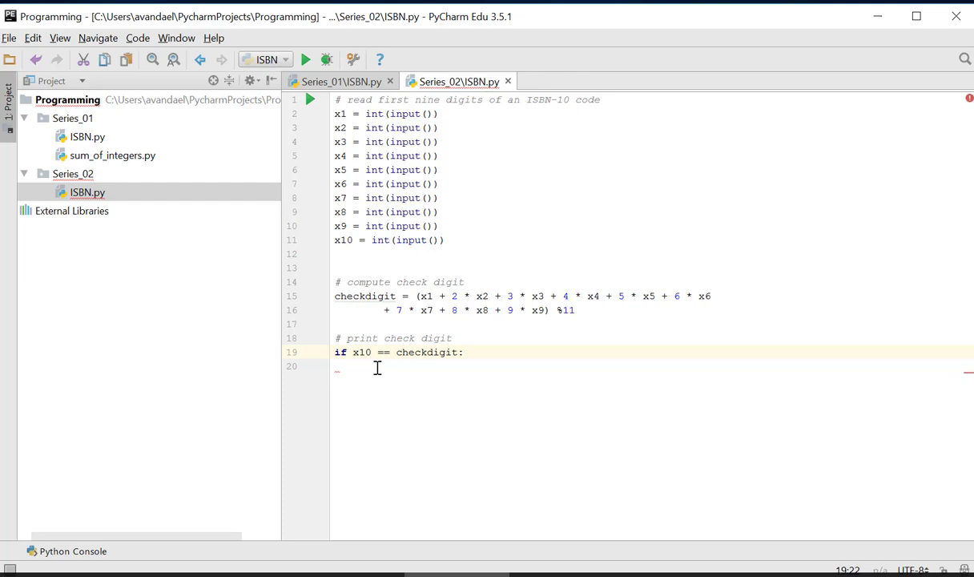
mouse_move(479, 347)
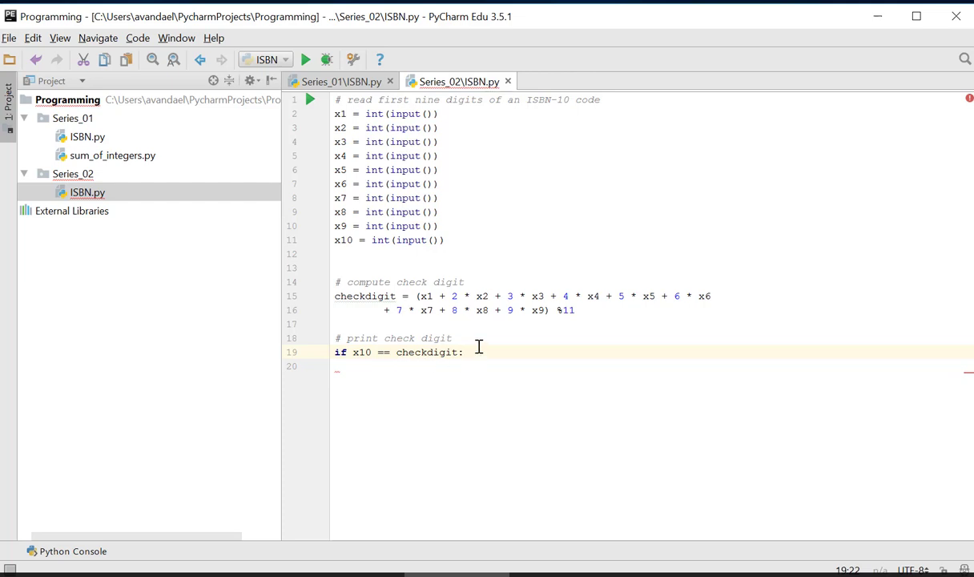
key("enter")
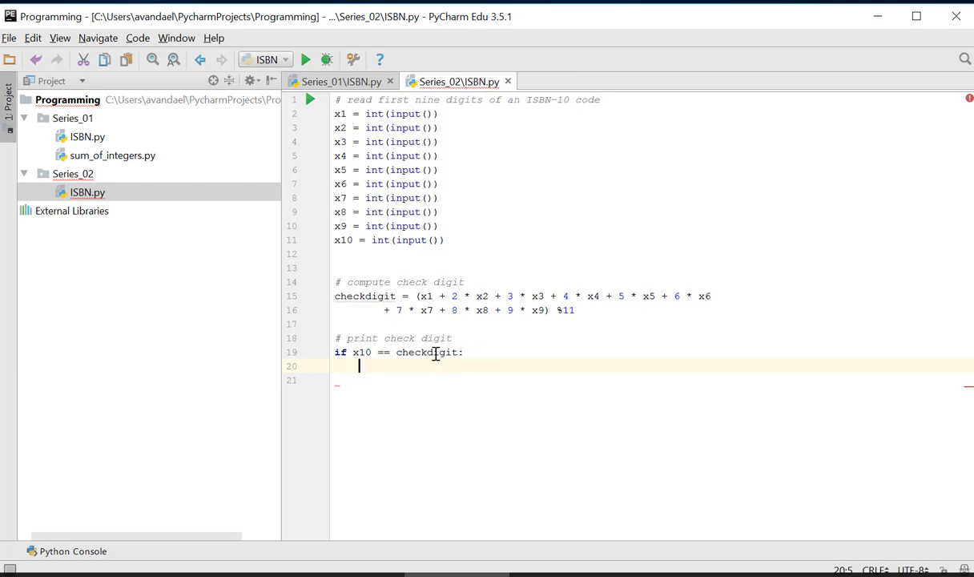
type("print('OK')")
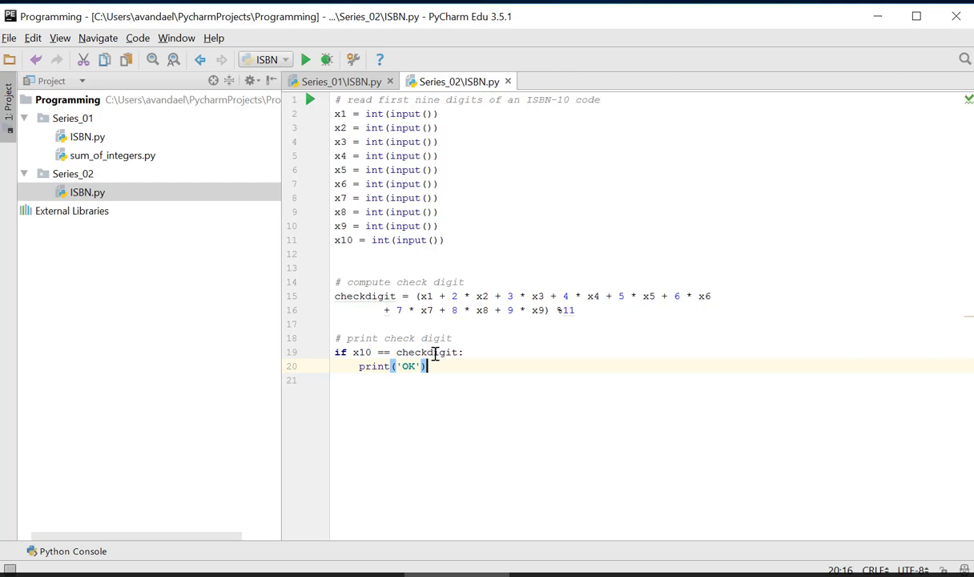
key("enter")
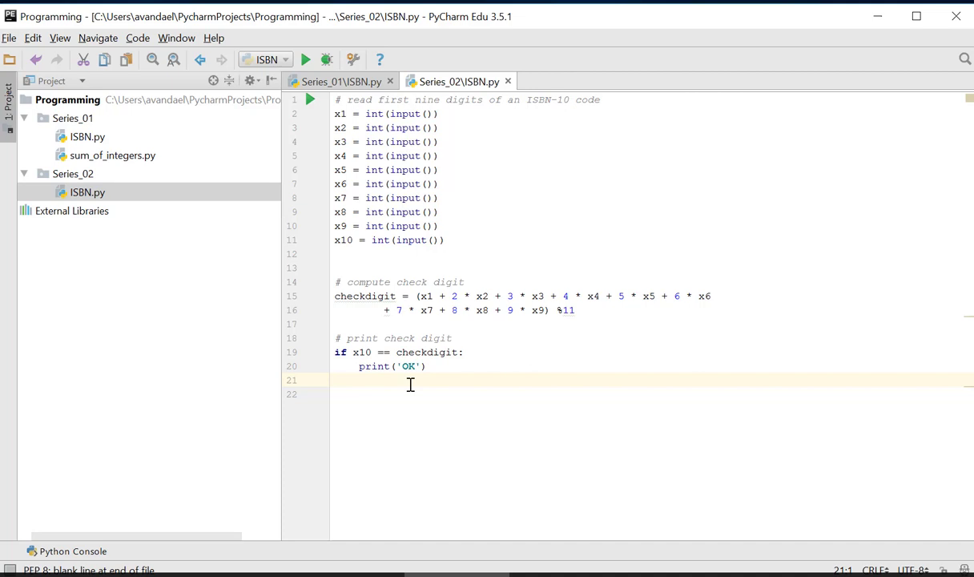
type("else:")
left_click(653, 394)
type("print('WRONG')")
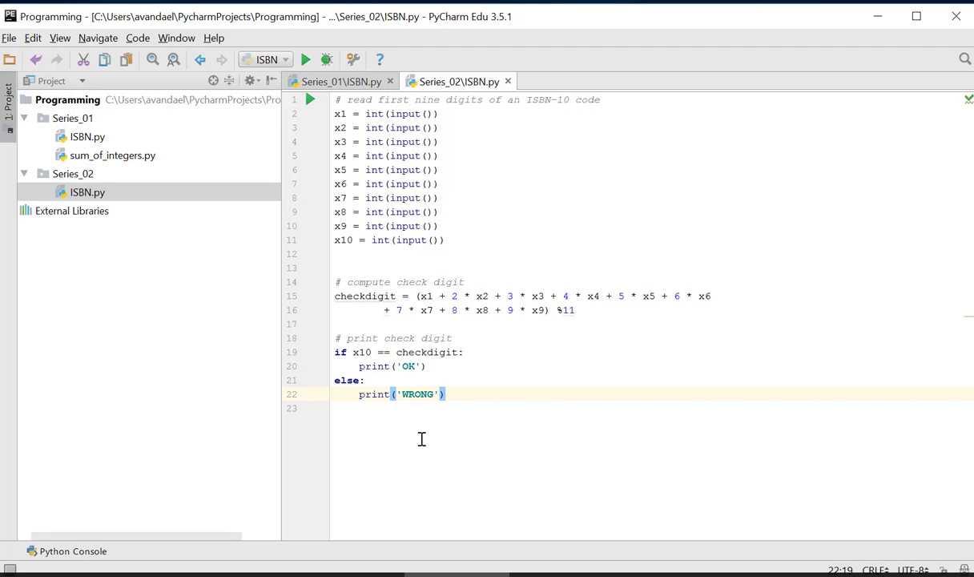
mouse_move(402, 381)
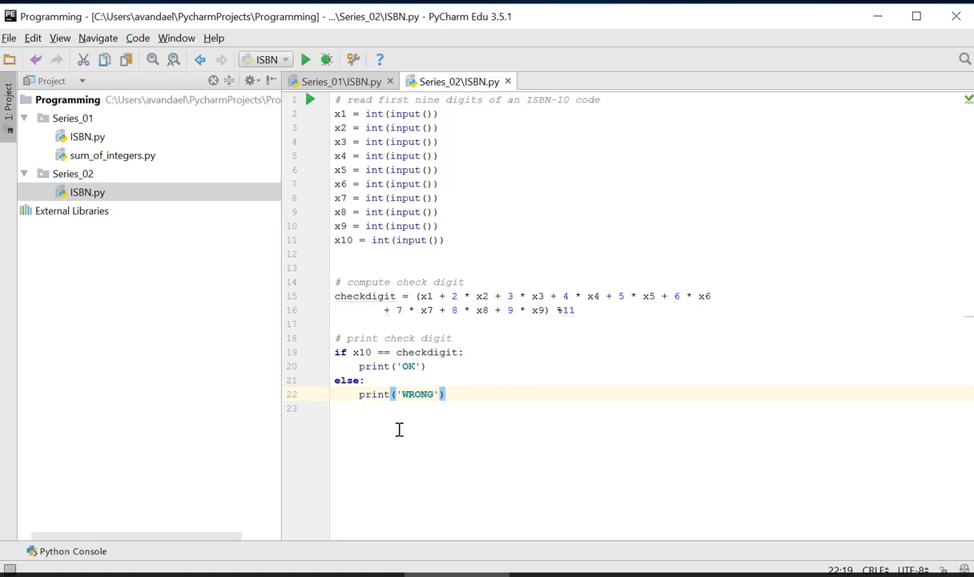
mouse_move(401, 426)
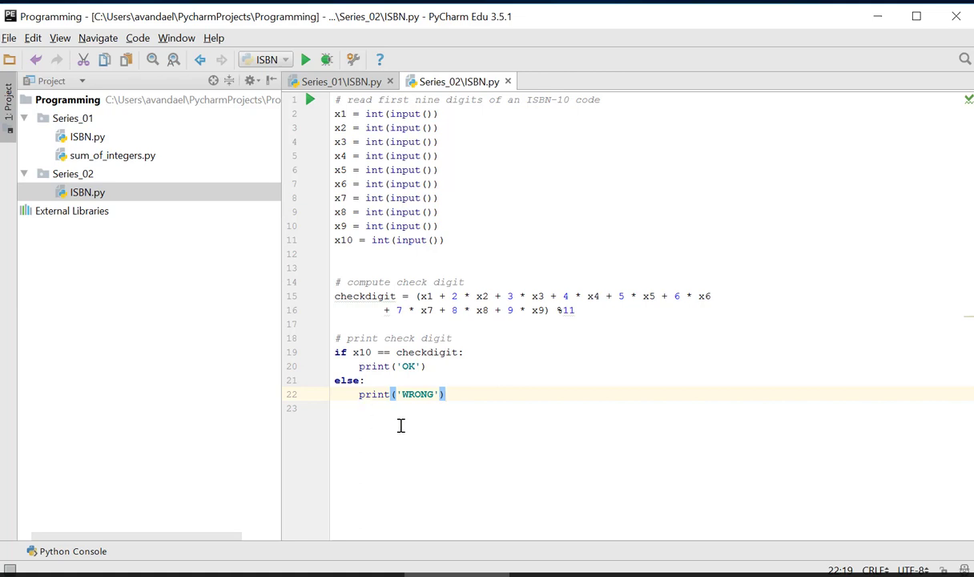
mouse_move(591, 289)
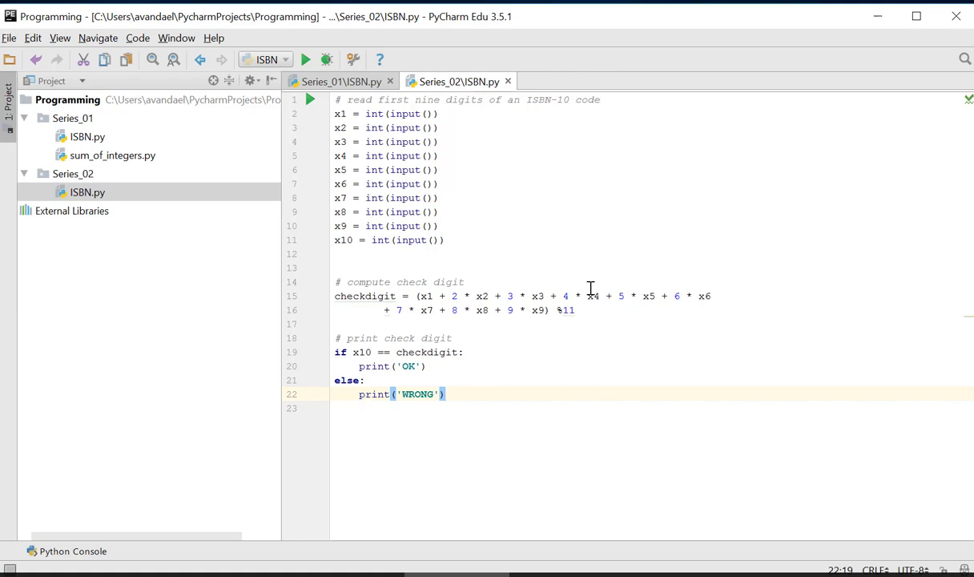
mouse_move(578, 158)
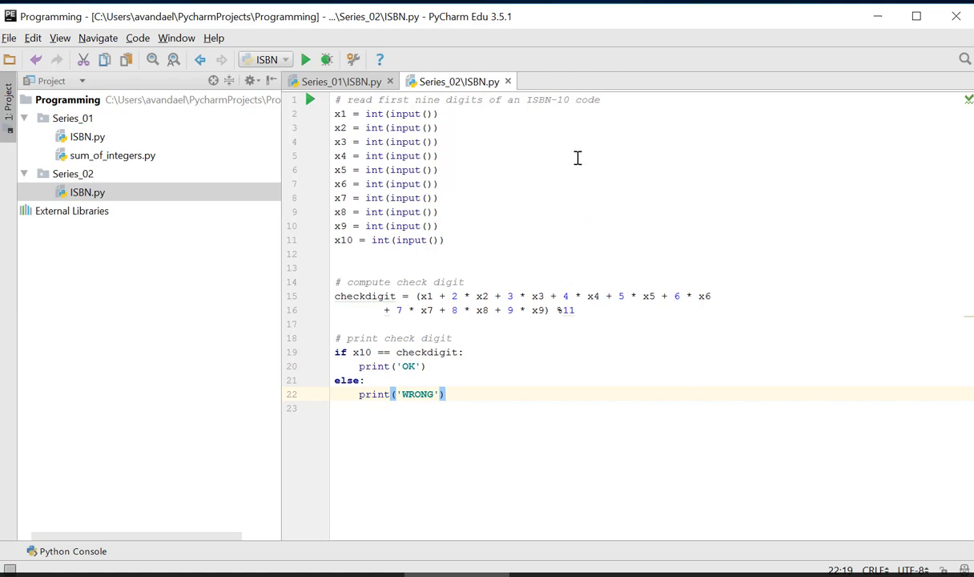
mouse_move(549, 228)
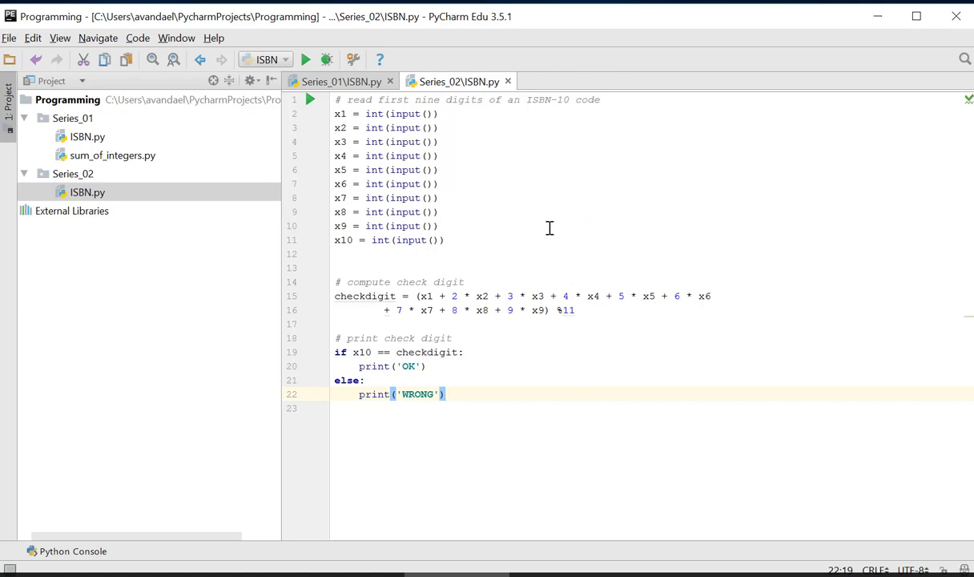
Run 'ISBN (1)' from the editor's context menu.
right_click(550, 228)
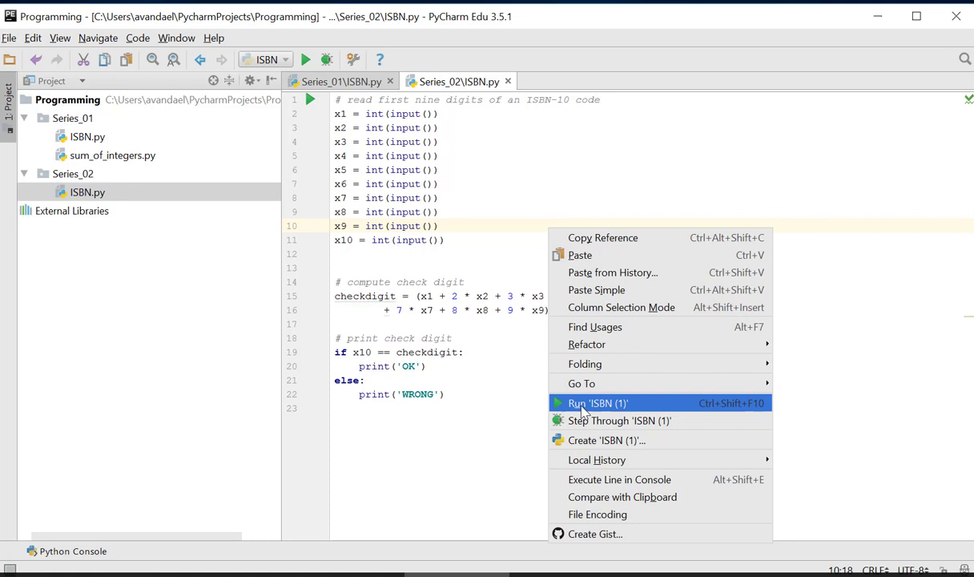
mouse_move(591, 404)
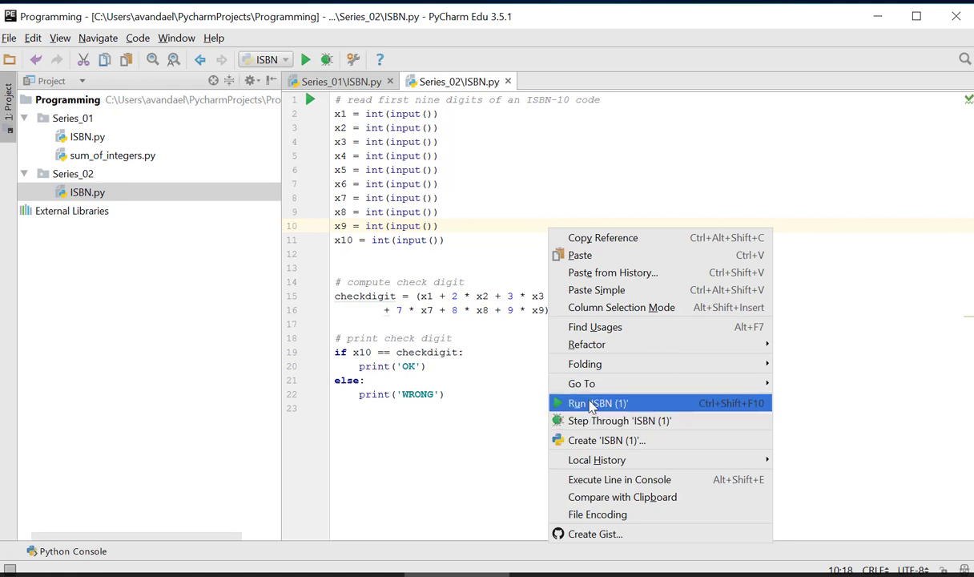
mouse_move(587, 344)
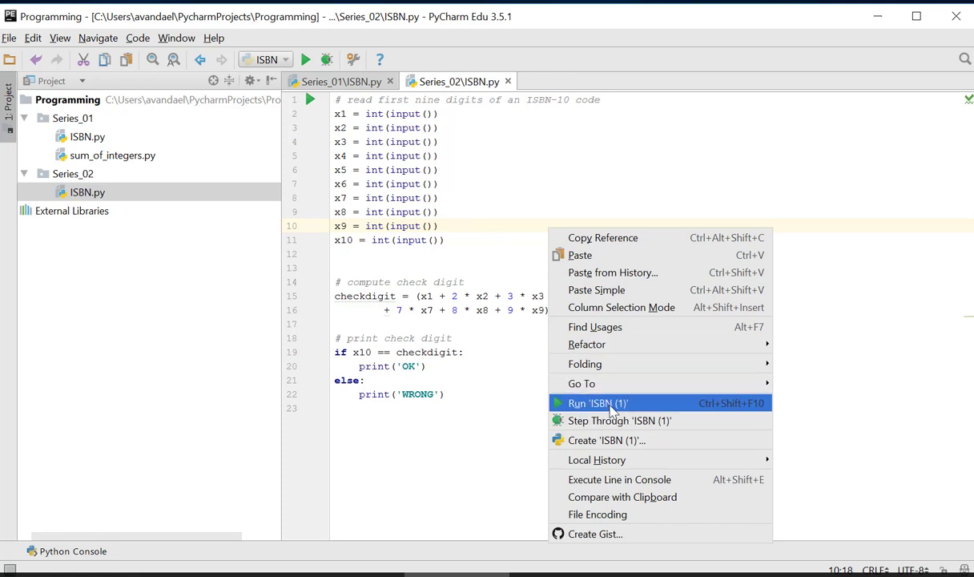
left_click(597, 403)
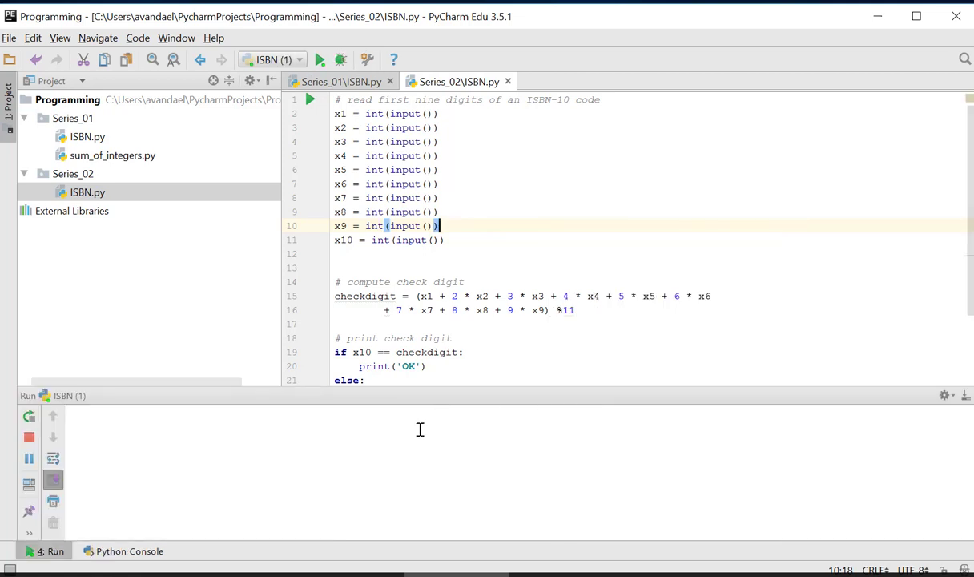
mouse_move(410, 425)
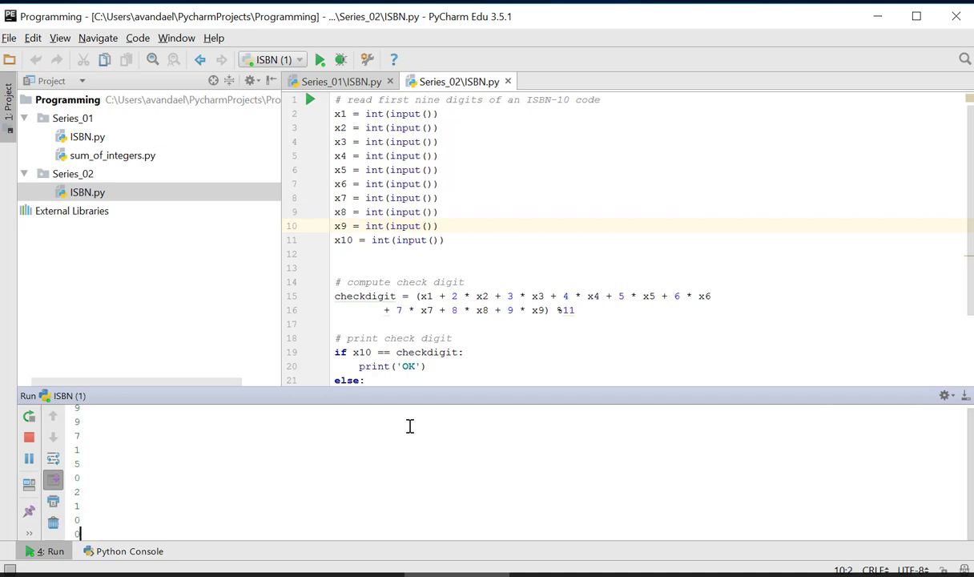
mouse_move(400, 380)
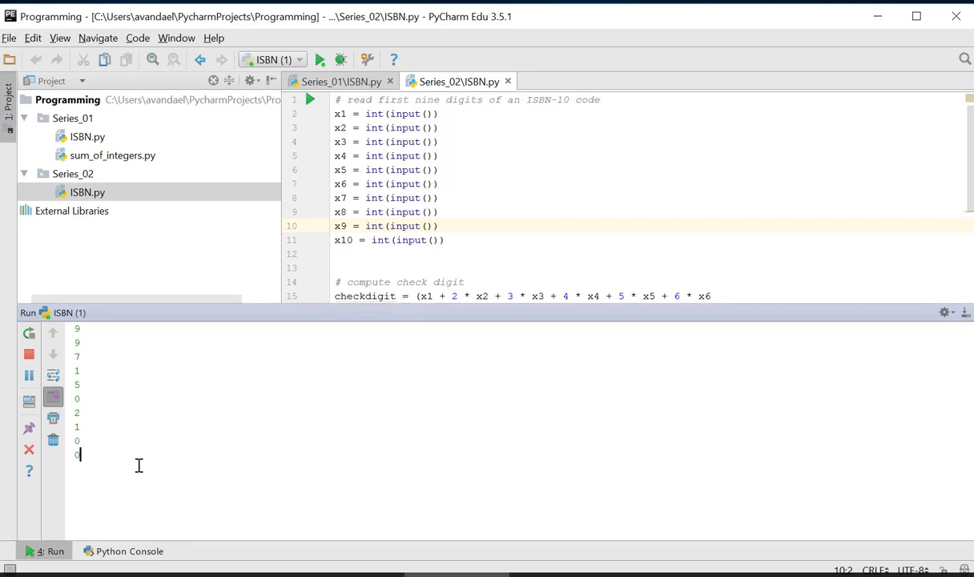
mouse_move(133, 371)
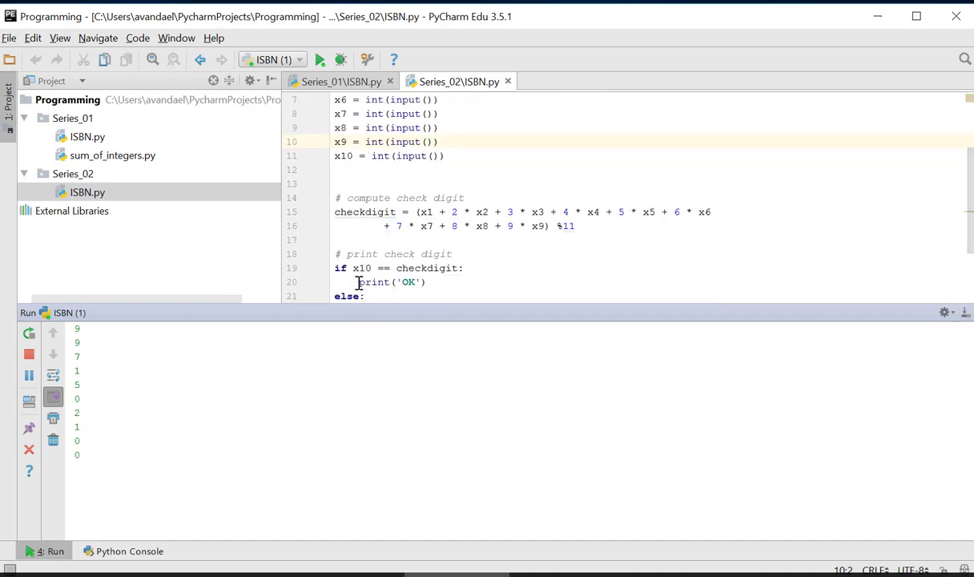
mouse_move(358, 267)
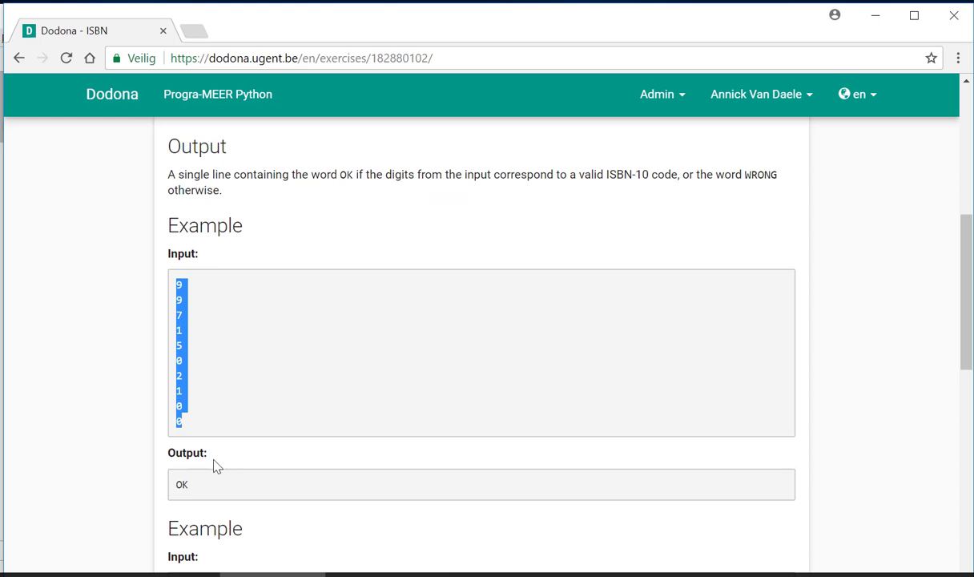
mouse_move(178, 449)
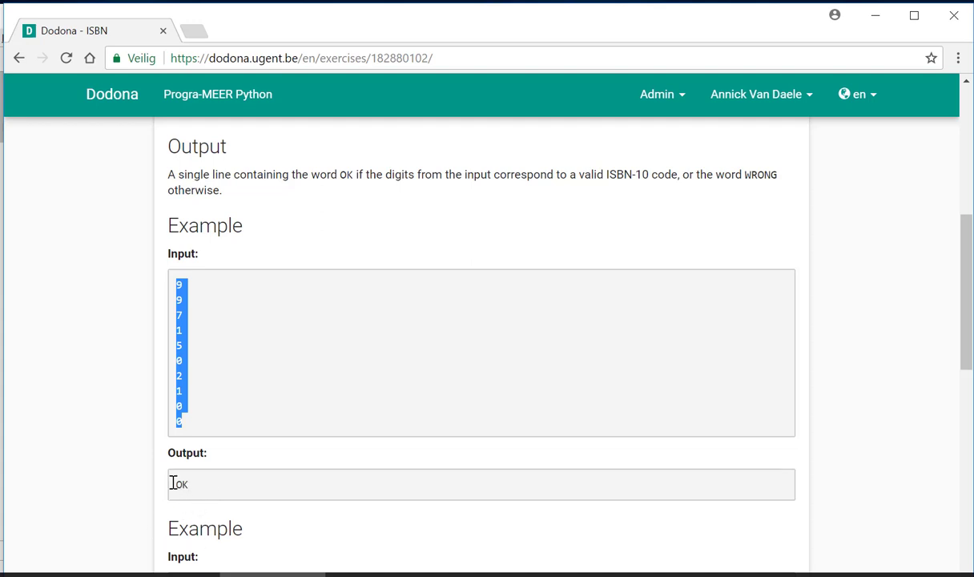
mouse_move(162, 515)
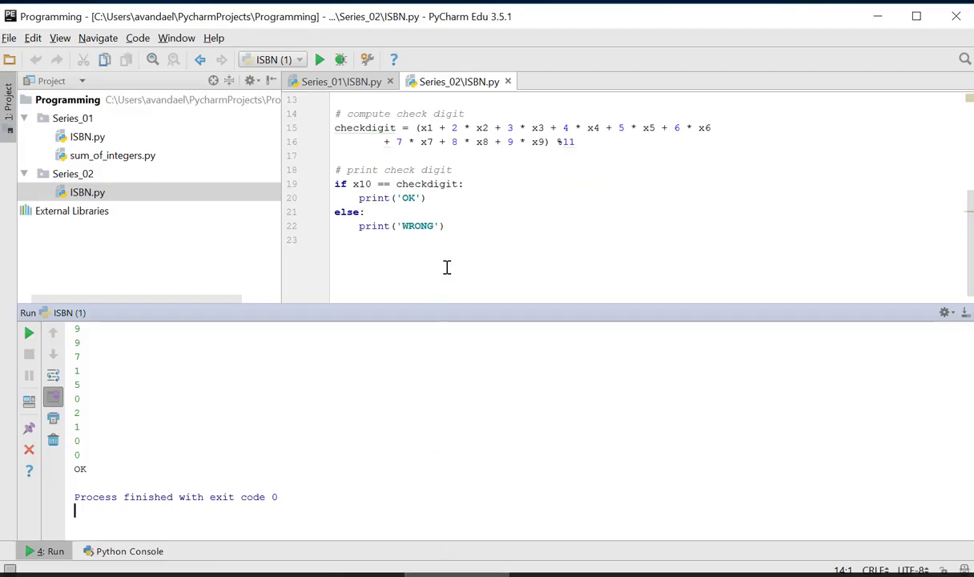
Confirm the output OK matches Dodona's first example, then select all the code.
key("ctrl+a")
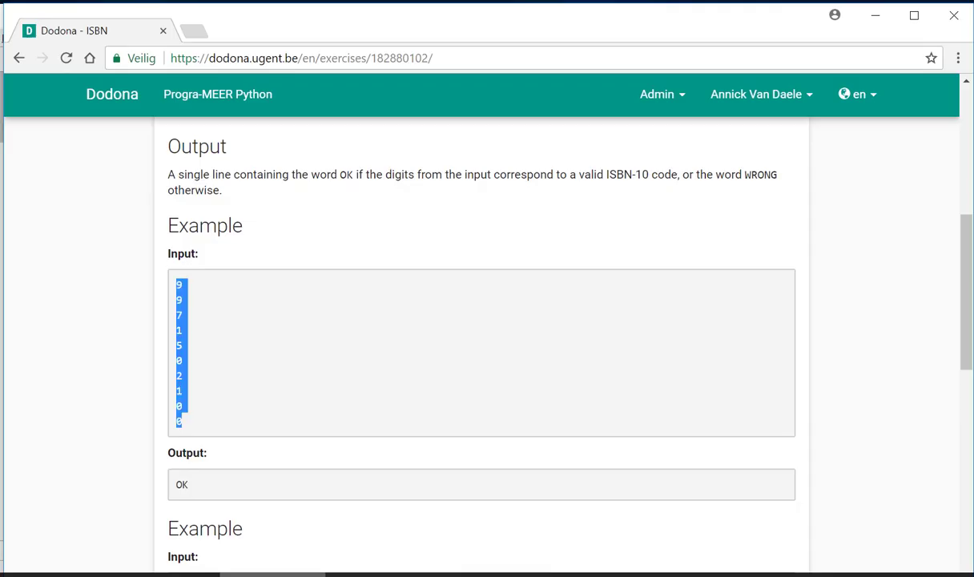
Scroll to the Hand in tab and submit the pasted ISBN solution.
scroll("down", 3)
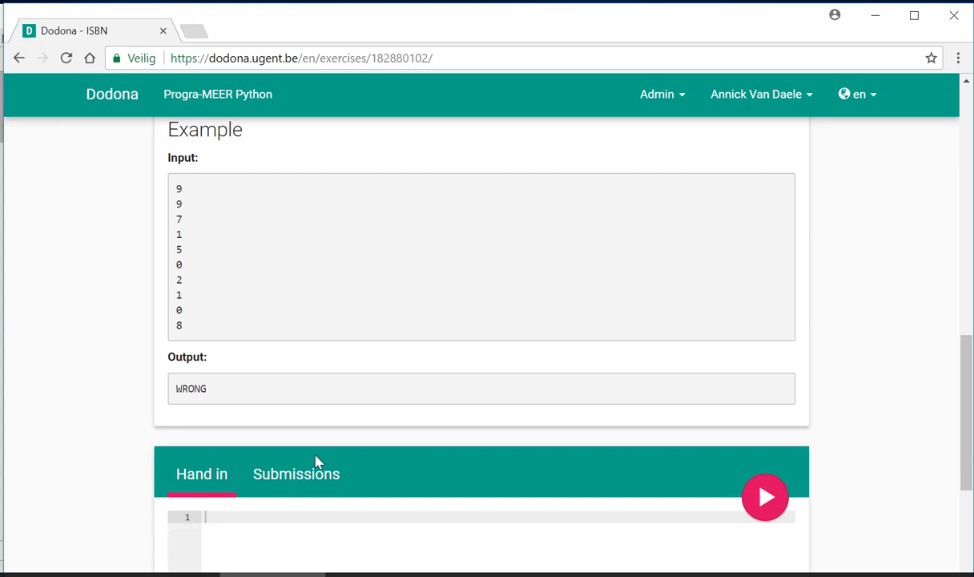
scroll("down", 3)
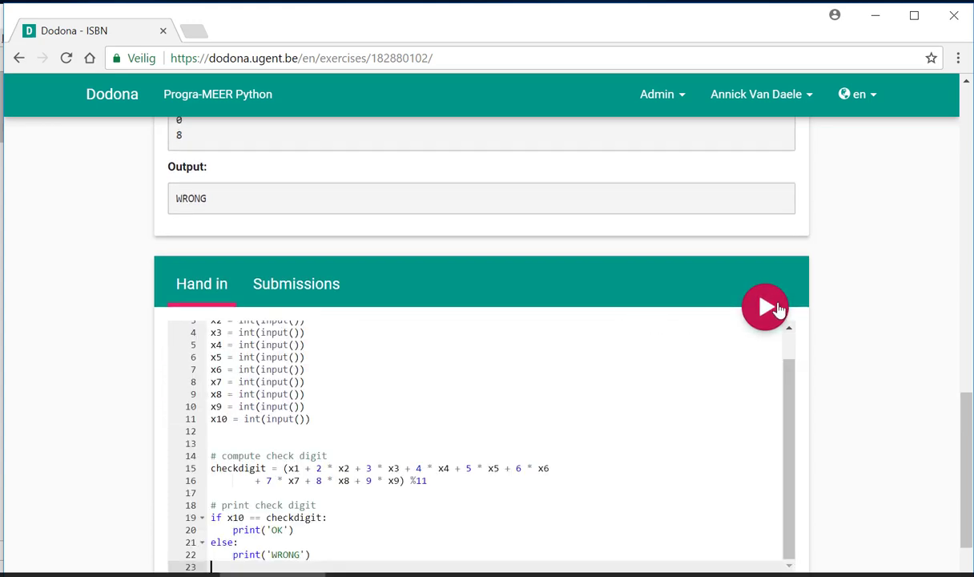
left_click(765, 307)
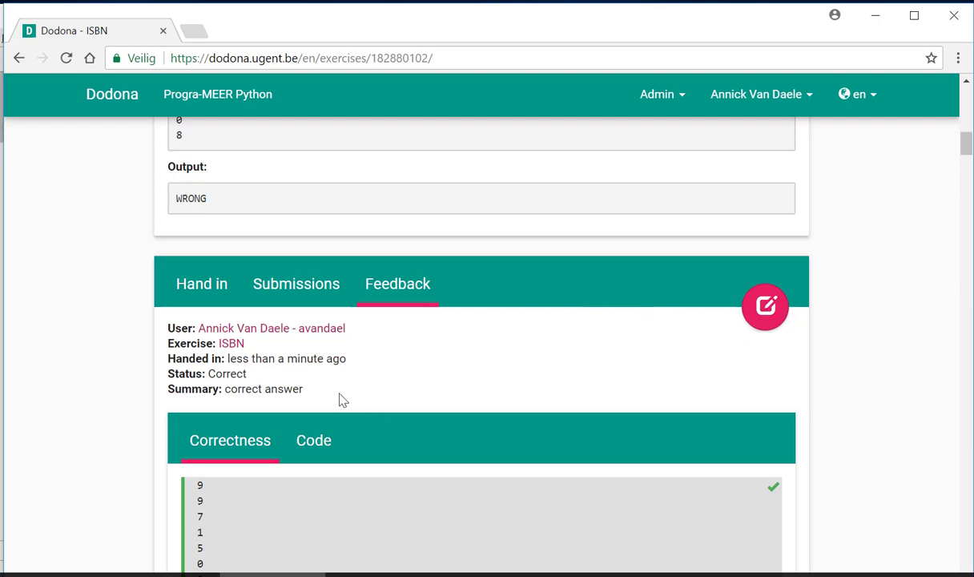
mouse_move(339, 397)
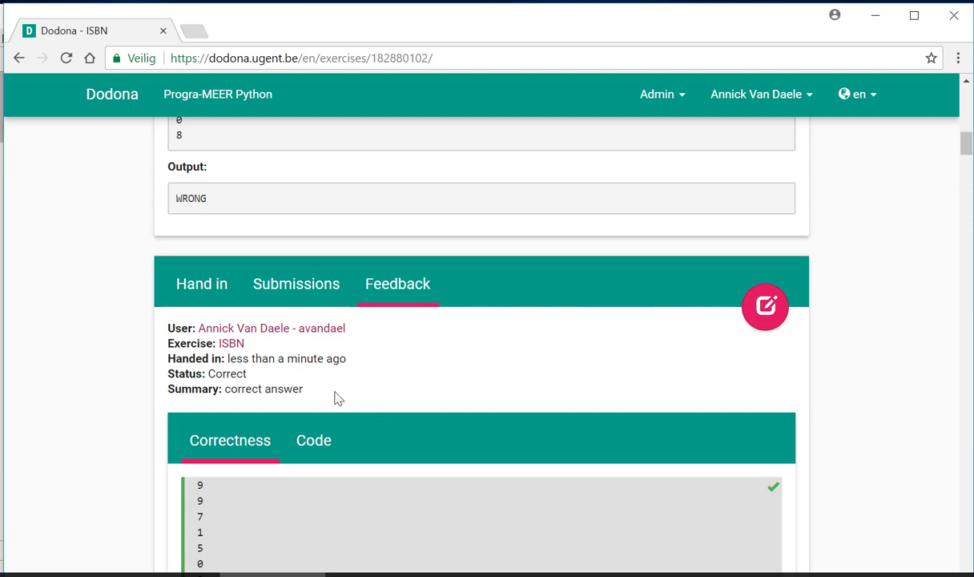
Scroll through the Correctness results, checking every ISBN test case has a green tick.
scroll("down", 3)
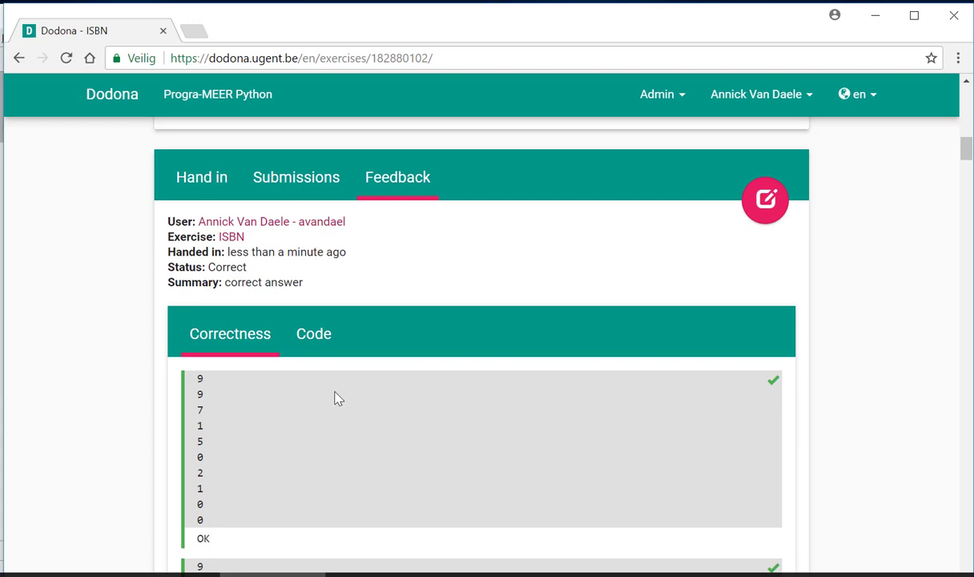
scroll("down", 3)
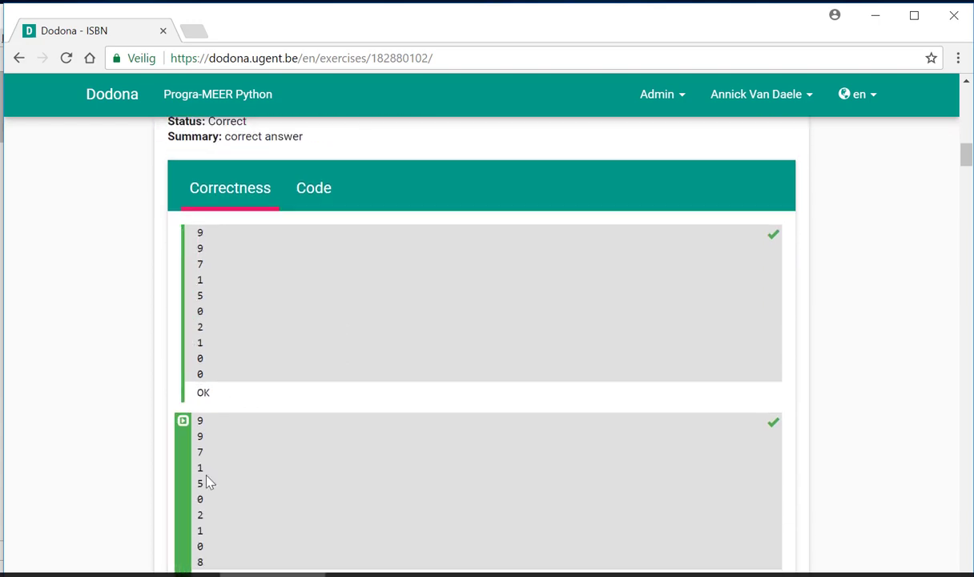
scroll("down", 3)
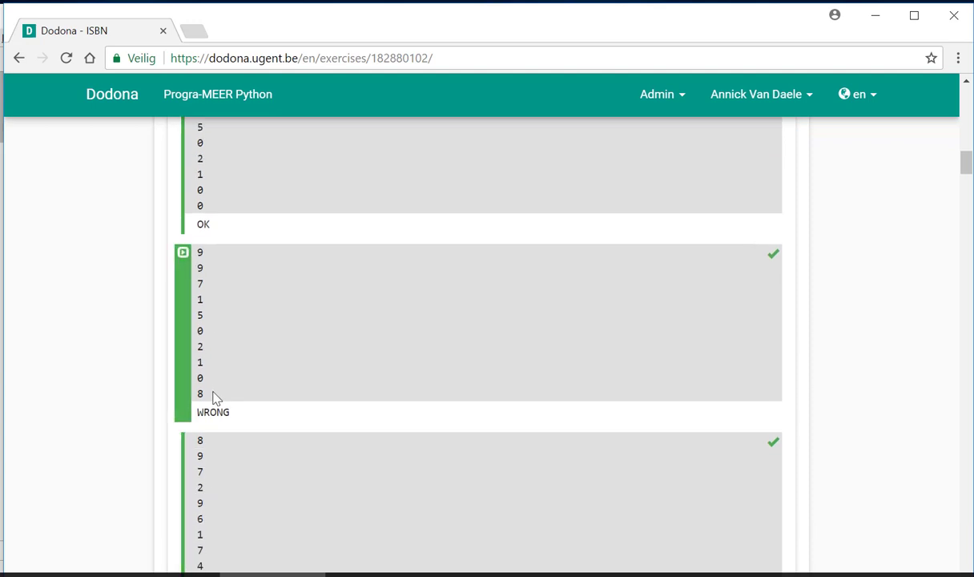
scroll("down", 3)
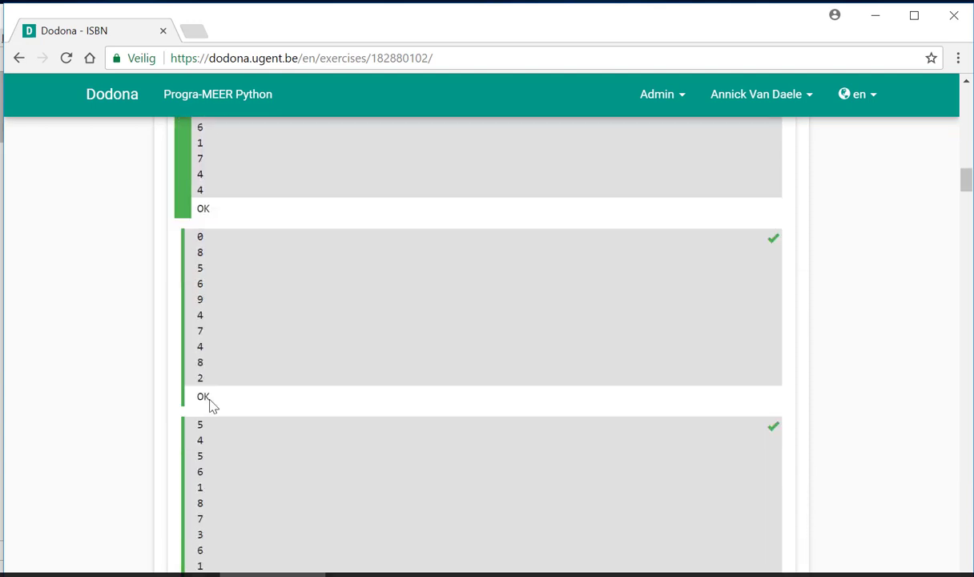
scroll("down", 3)
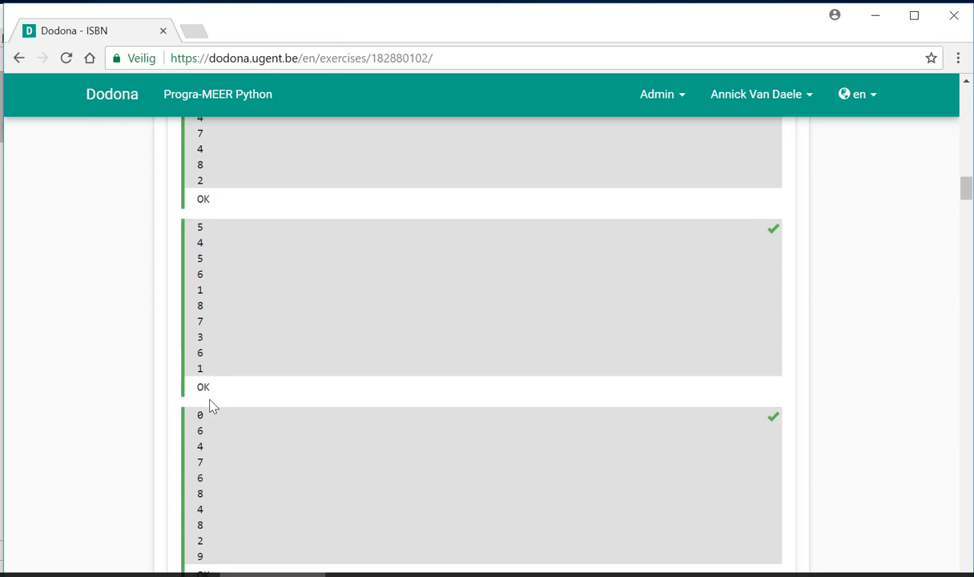